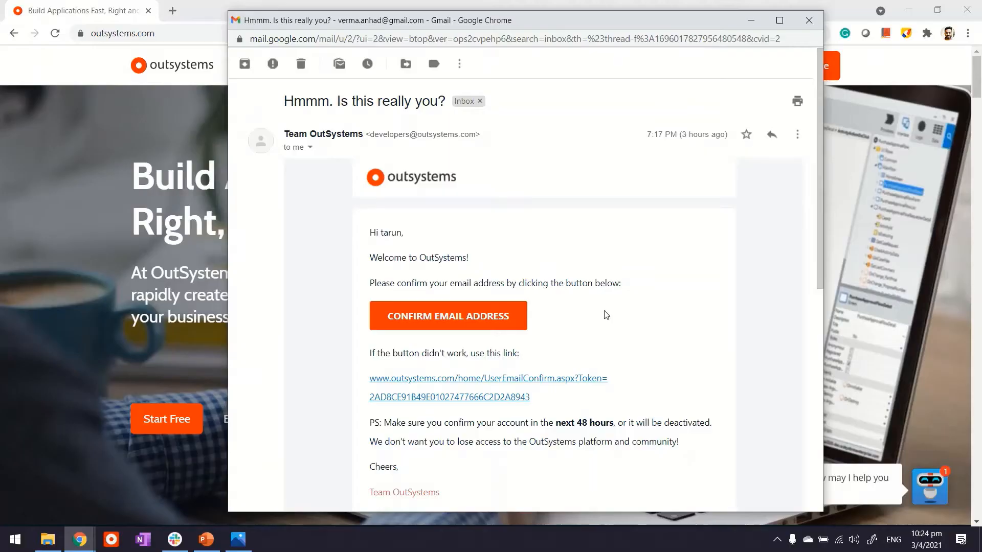
mouse_move(647, 299)
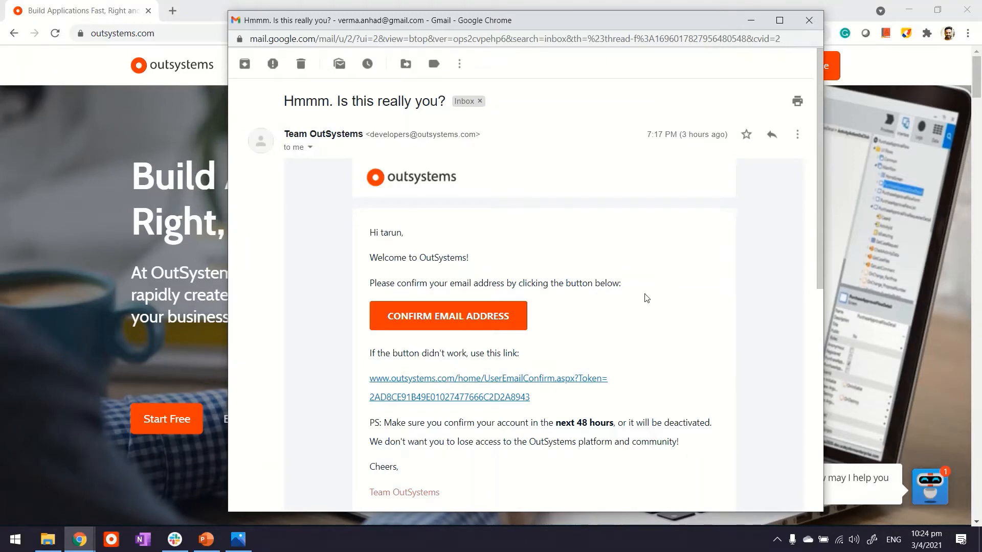
mouse_move(544, 346)
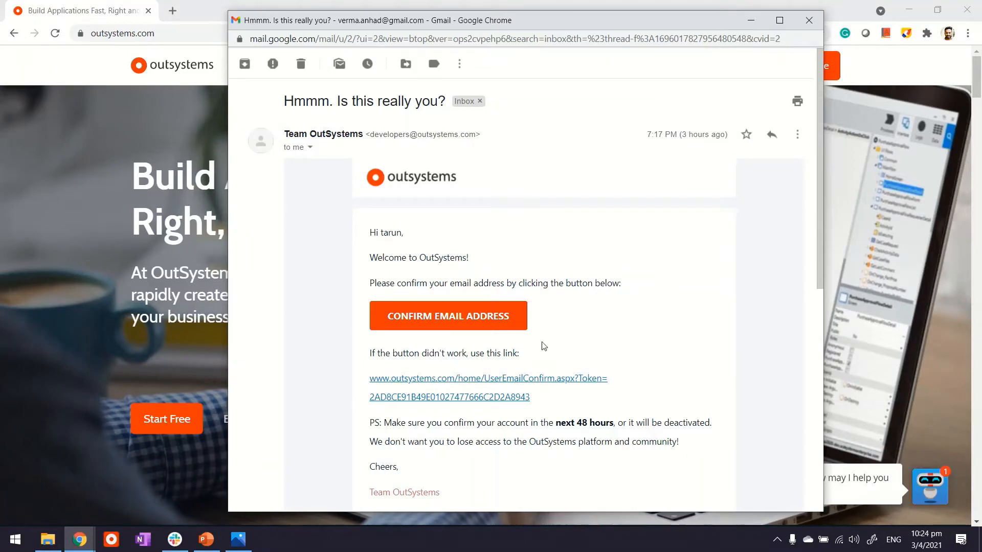
mouse_move(449, 433)
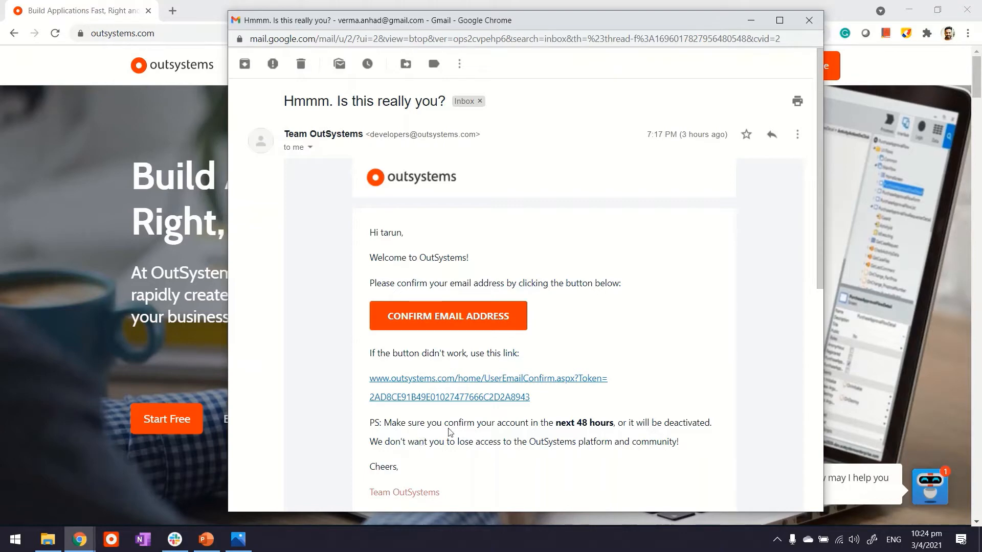
mouse_move(563, 423)
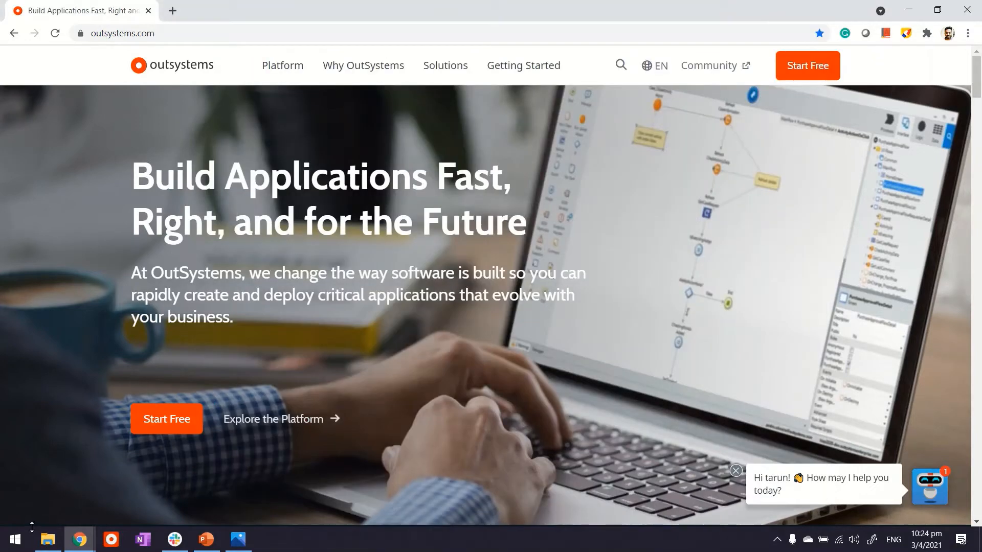
click(14, 538)
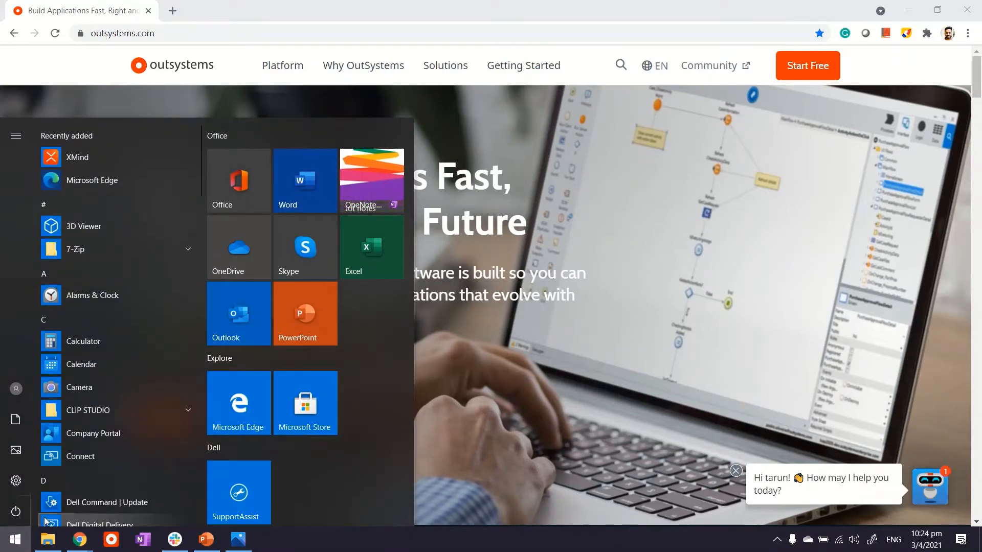
text(serv)
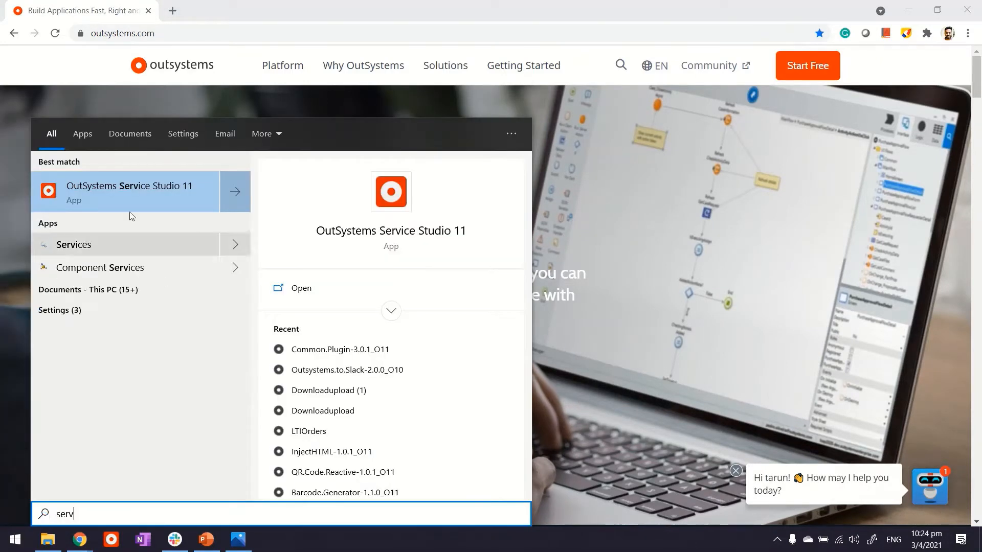
mouse_move(92, 195)
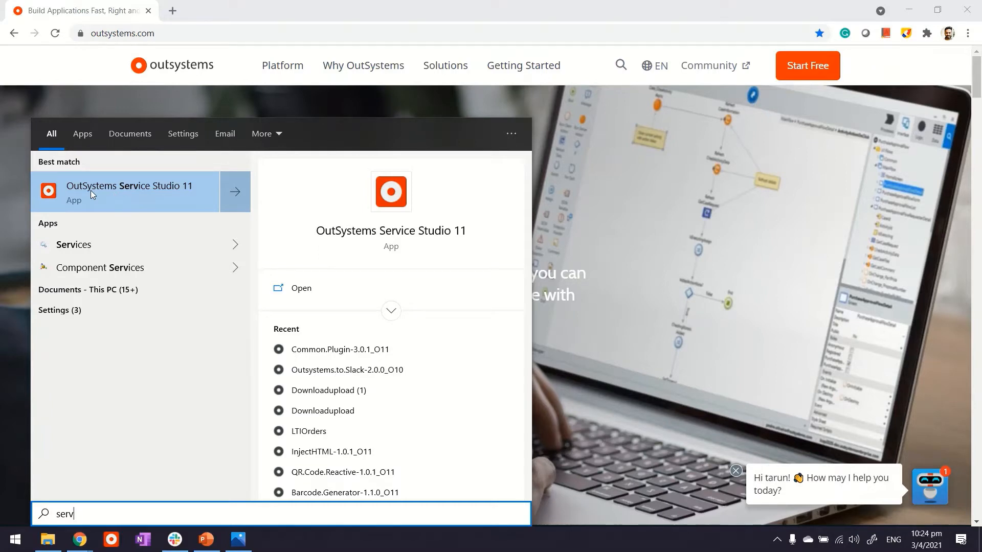
mouse_move(325, 204)
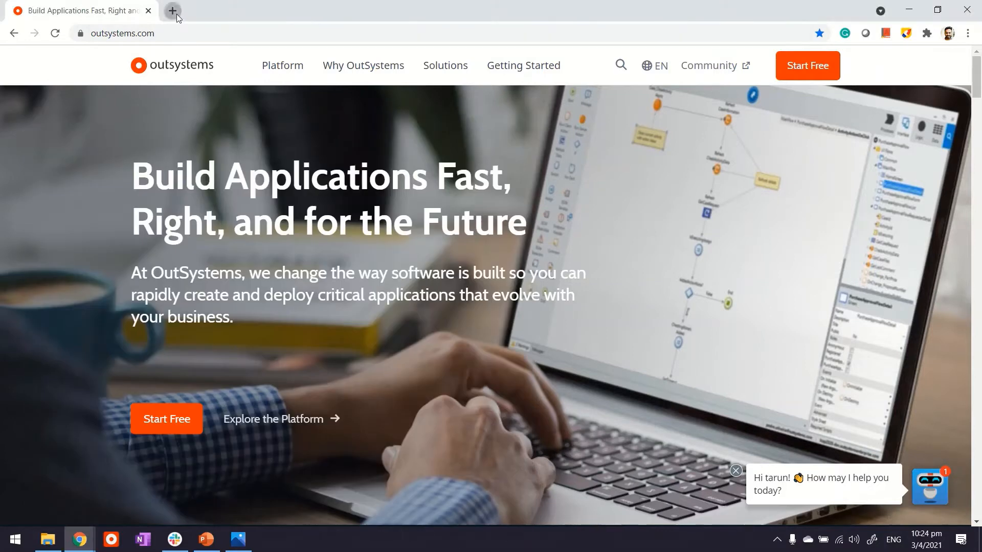
- In a new tab, reach the 'Software Downloads | OutSystems' page from Google search results
click(170, 10)
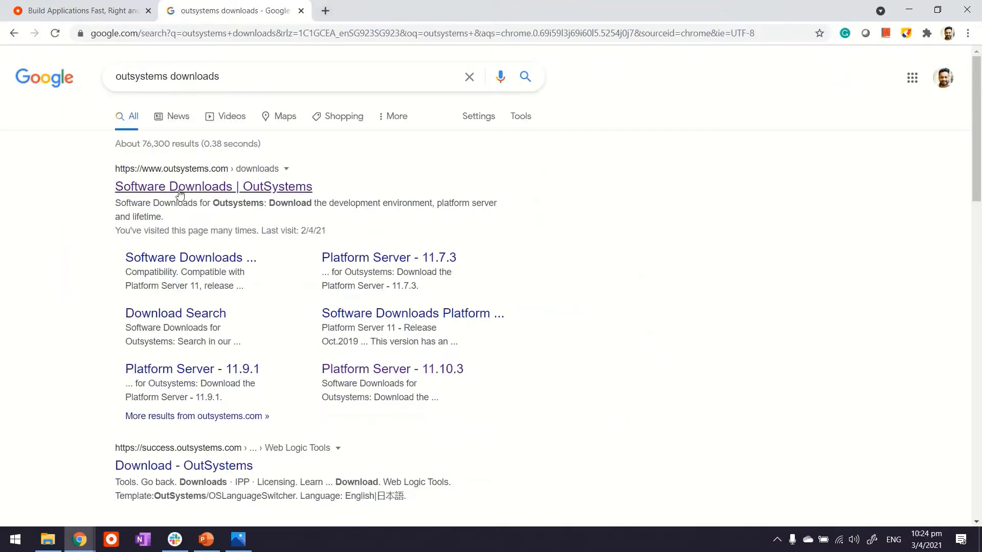
click(213, 186)
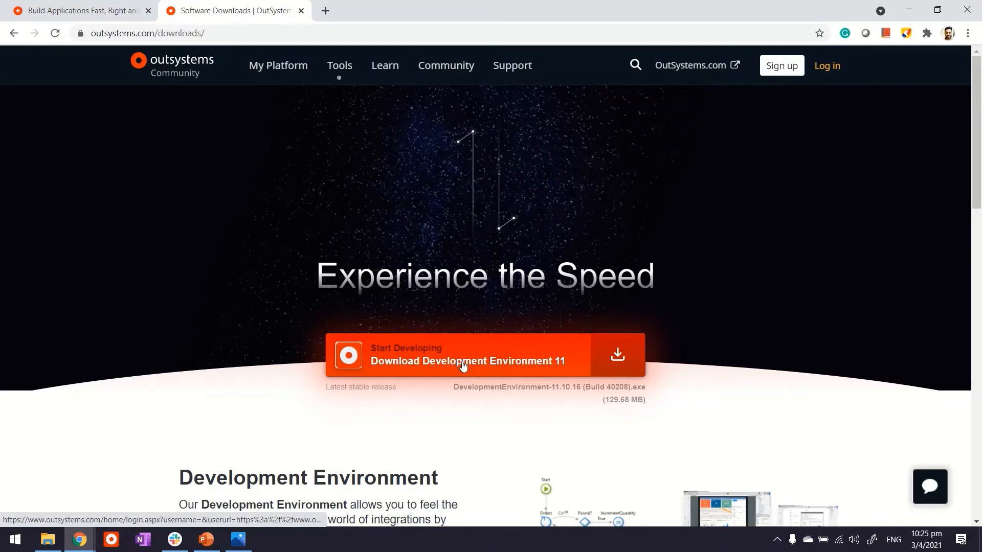
mouse_move(304, 391)
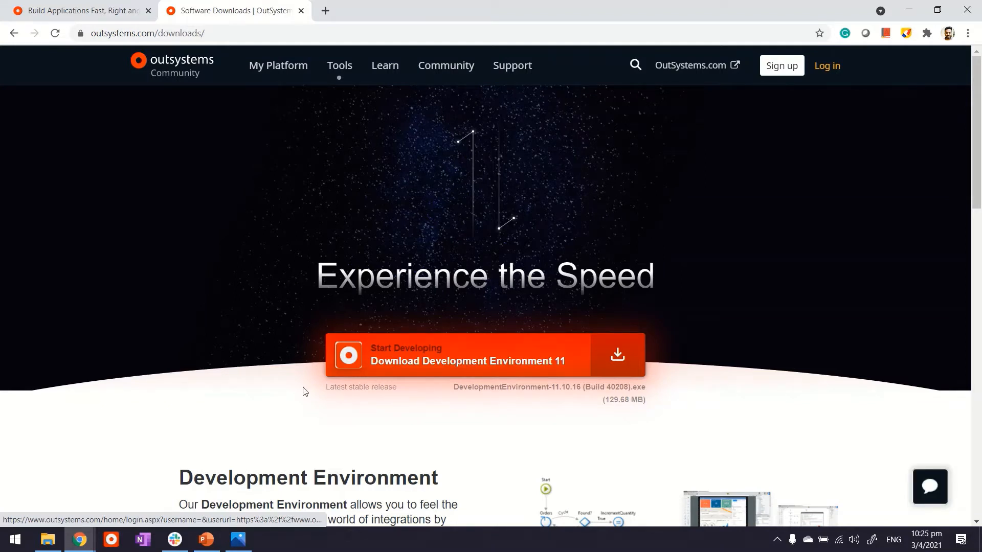
- Search the Start menu for 'serv' to find OutSystems Service Studio 11
click(14, 539)
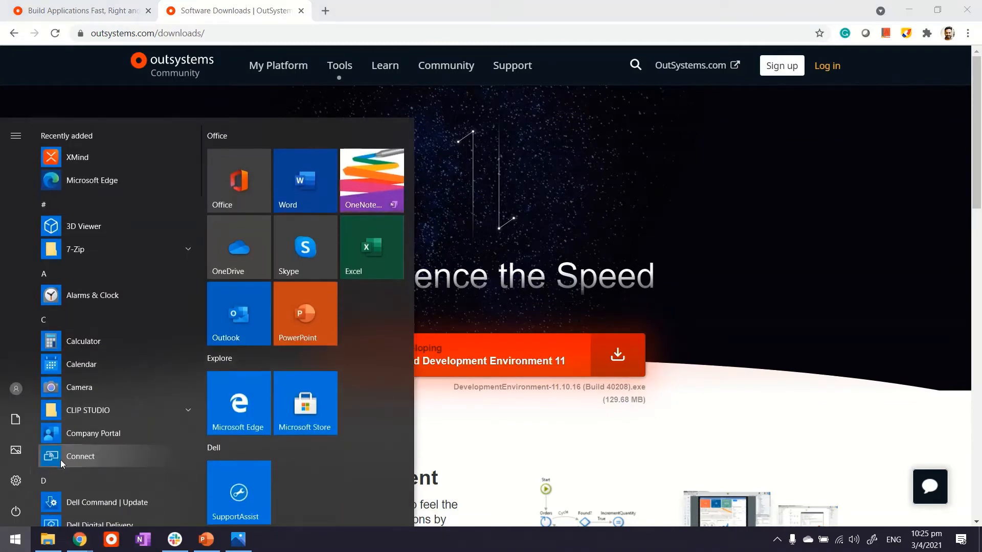
text(serv)
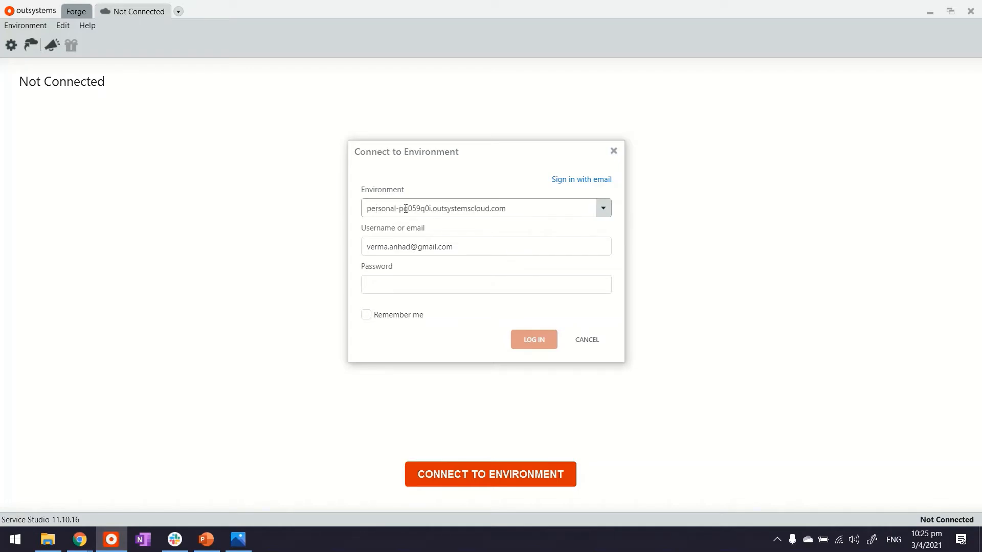
mouse_move(78, 538)
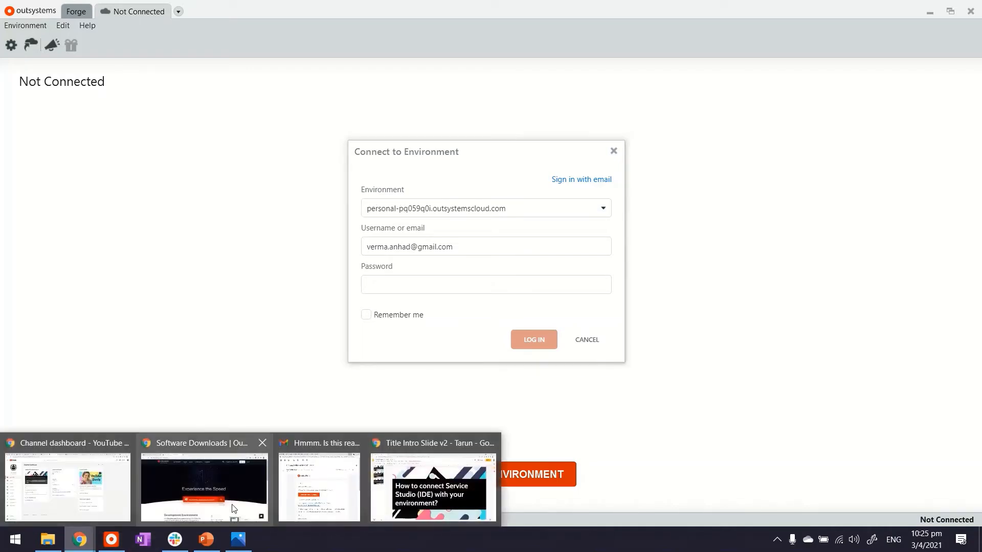
- Navigate from the OutSystems homepage through the Community to the personal platform login
click(203, 486)
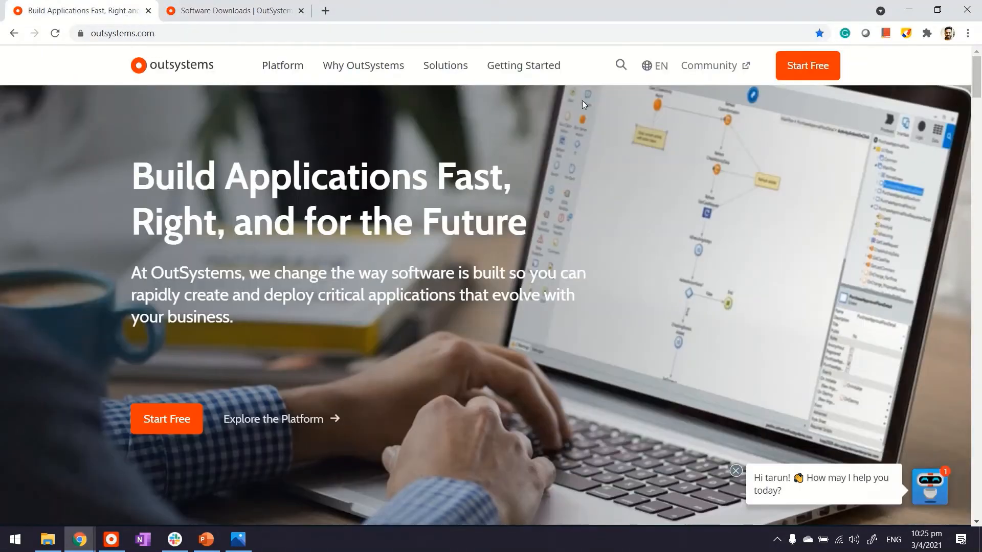
click(709, 65)
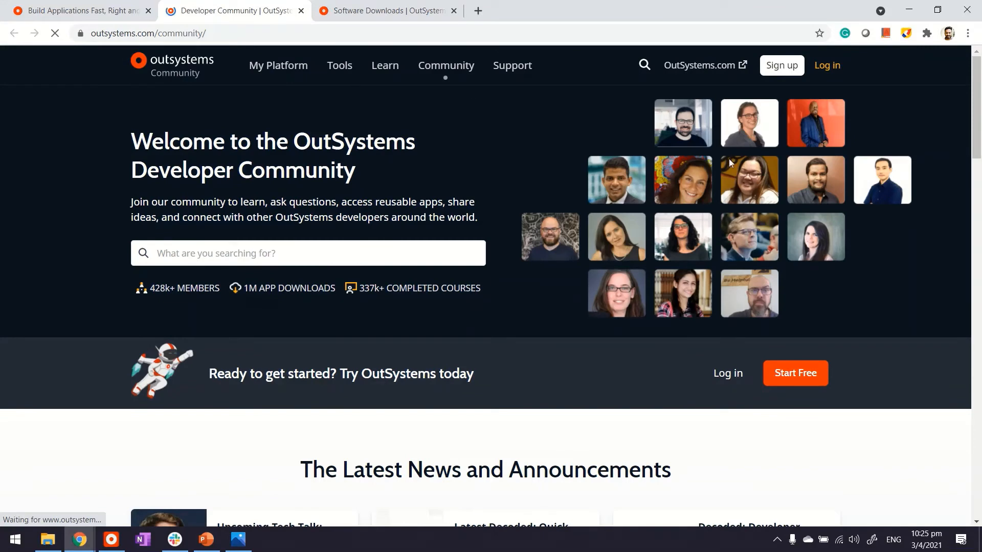
mouse_move(673, 249)
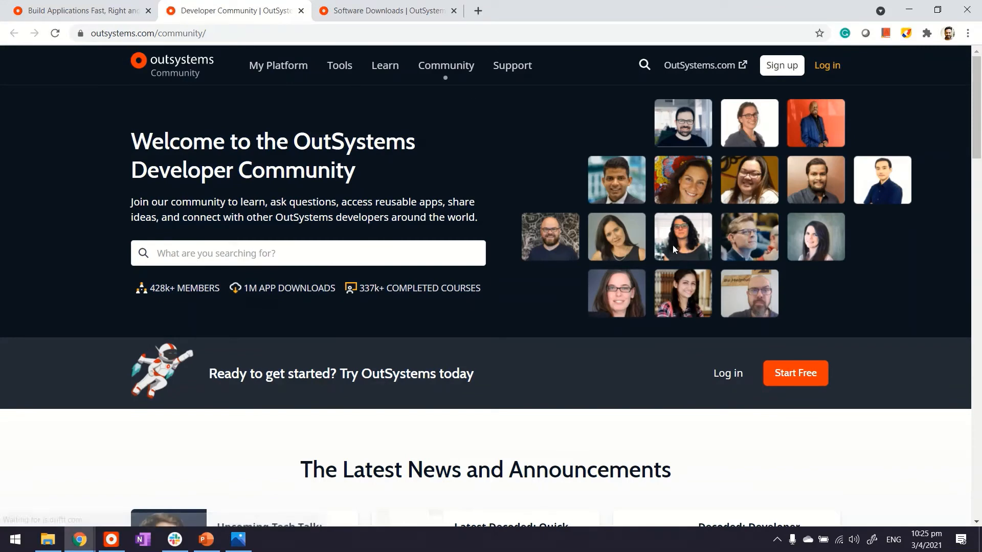
mouse_move(287, 65)
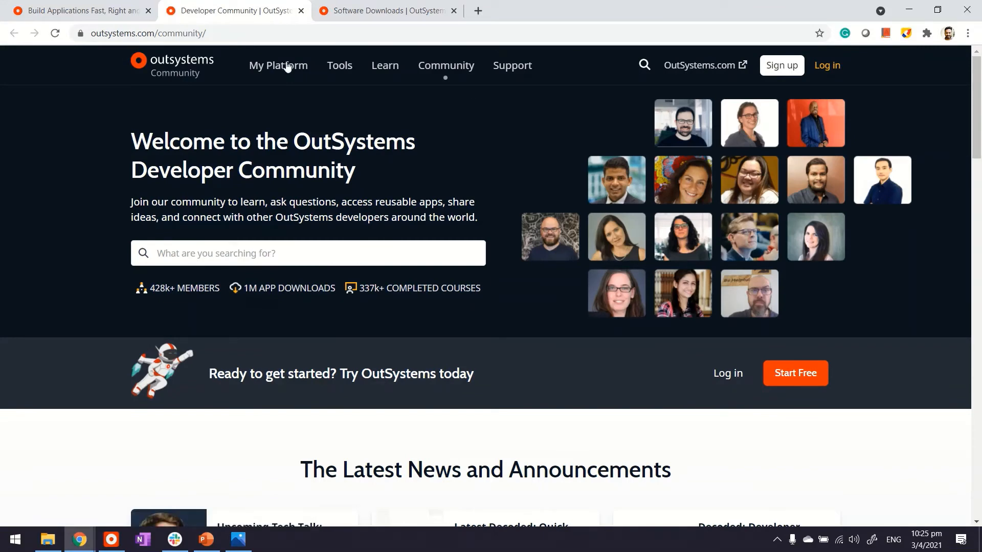
click(278, 65)
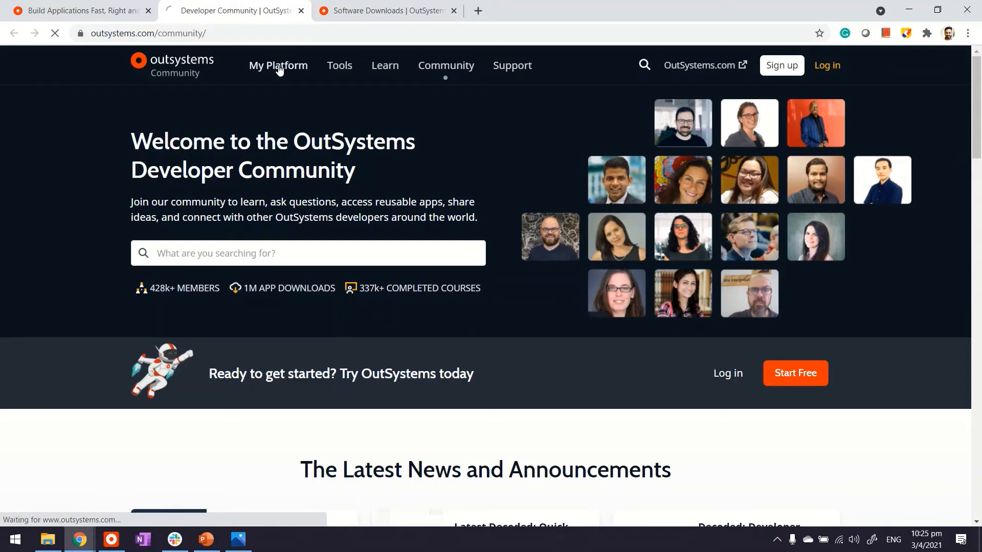
click(826, 65)
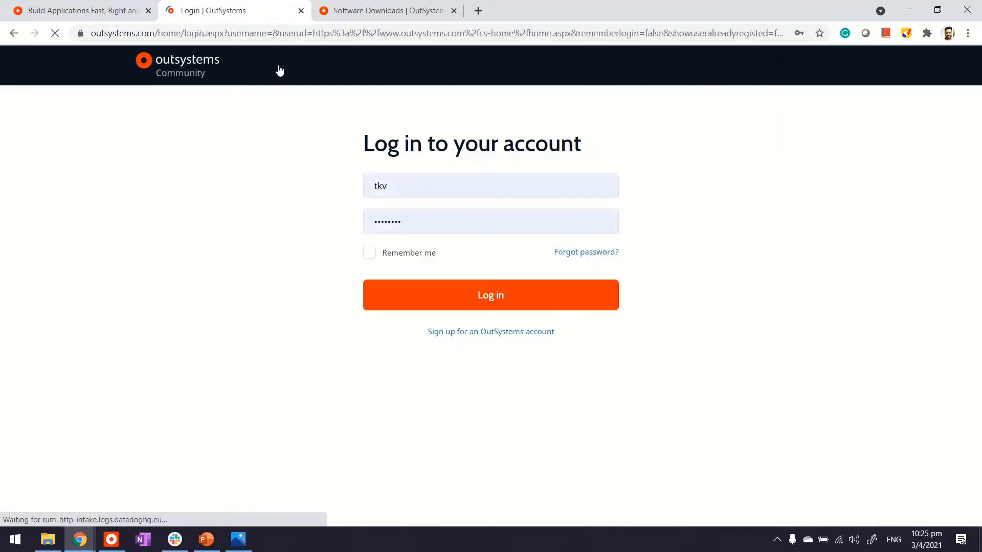
click(491, 185)
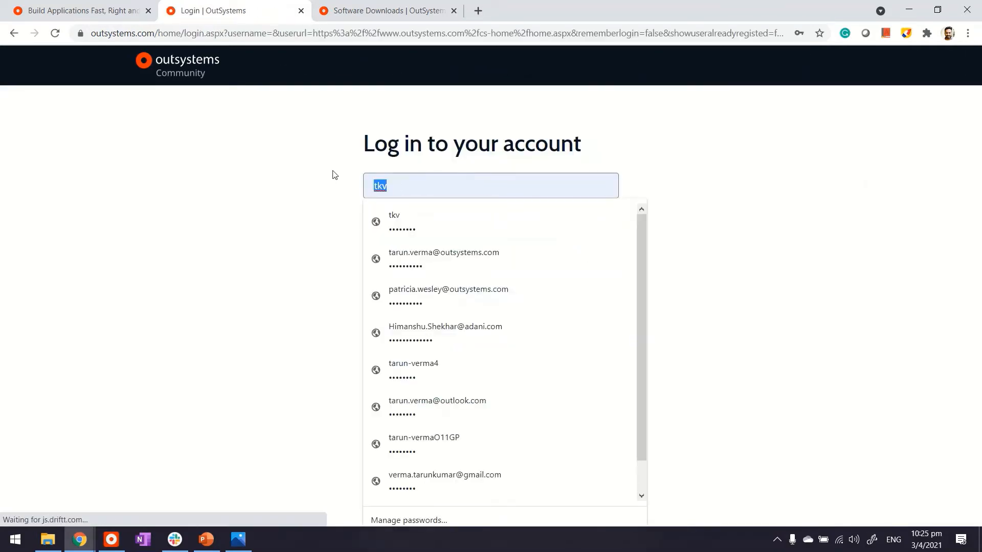
text(verma)
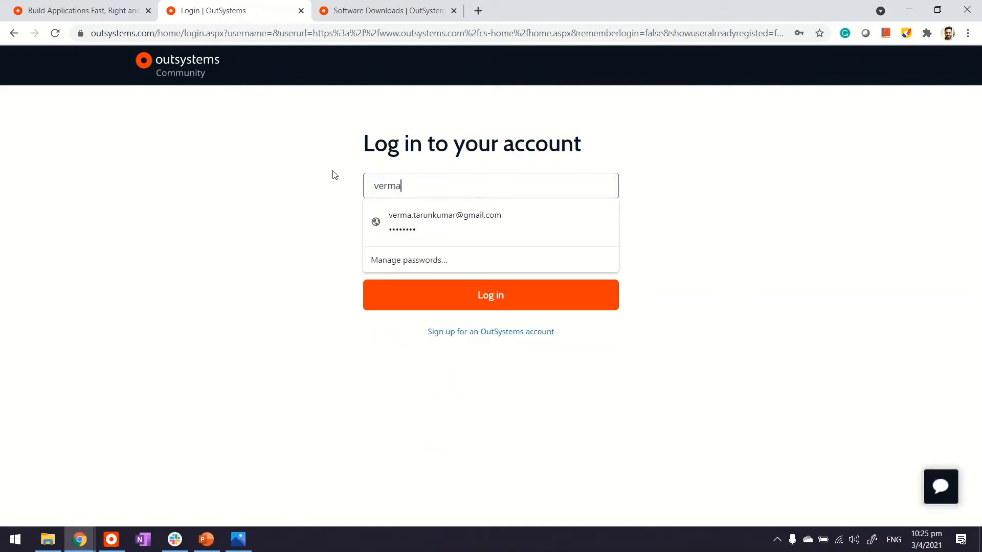
text(.tarun)
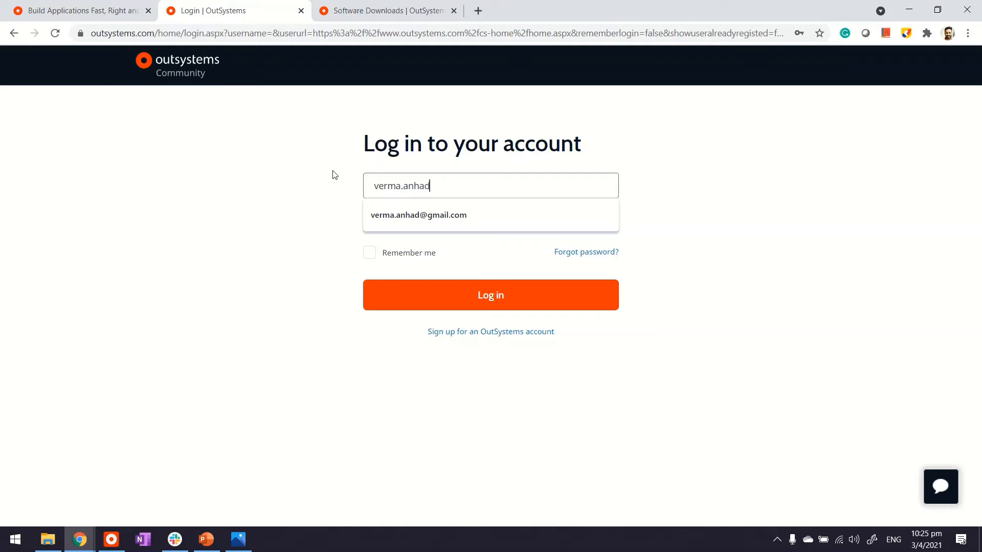
click(418, 215)
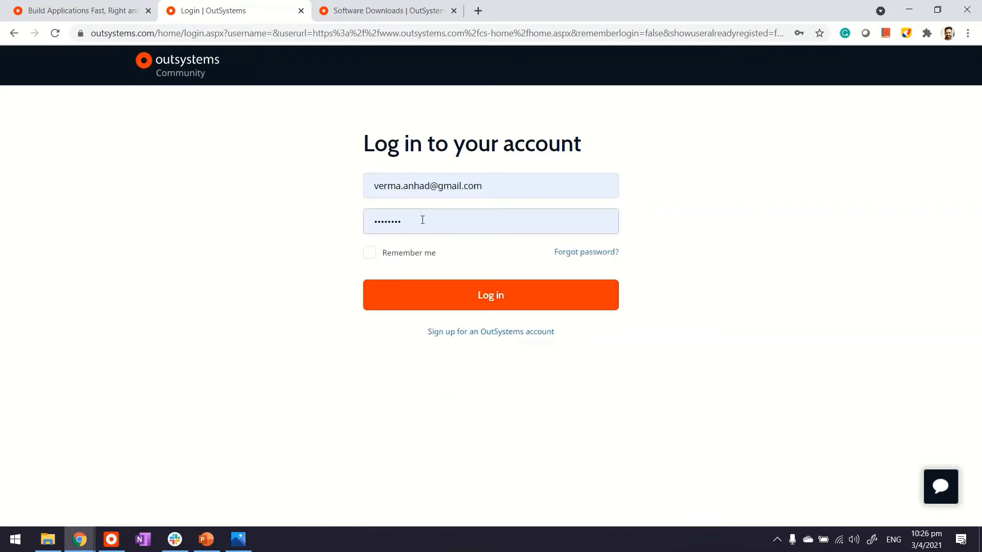
key(Backspace)
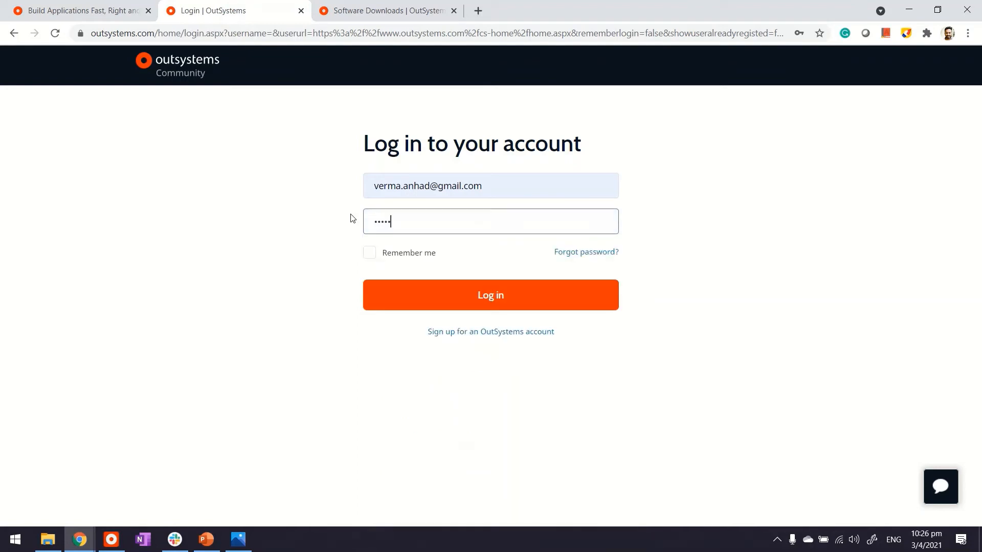
text(••)
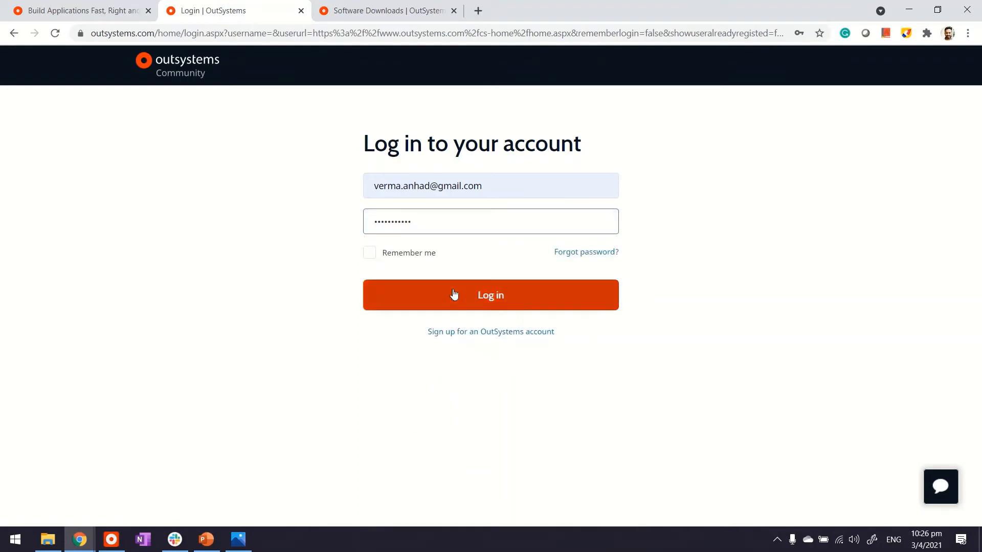
click(490, 295)
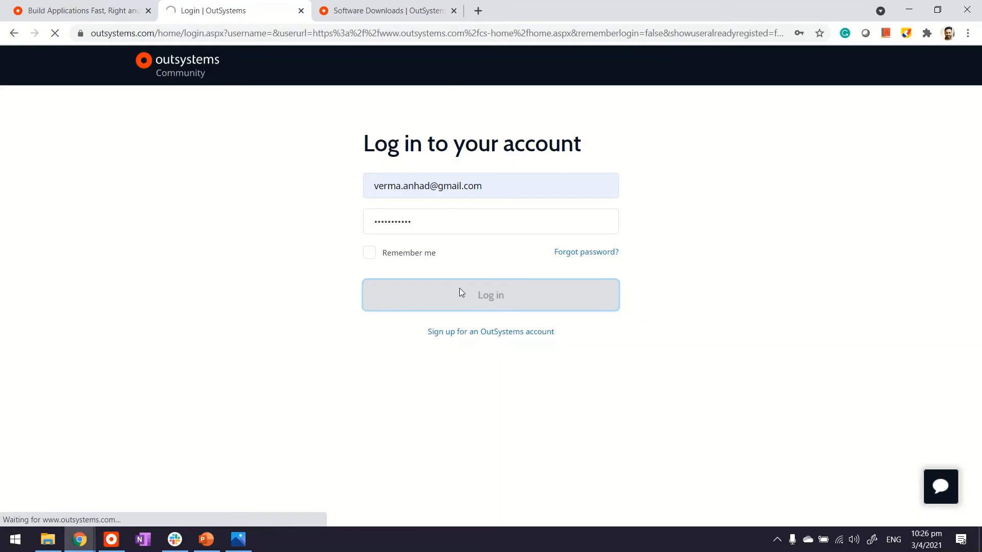
- Confirm the Community login and dismiss Chrome's save-password offer
click(490, 295)
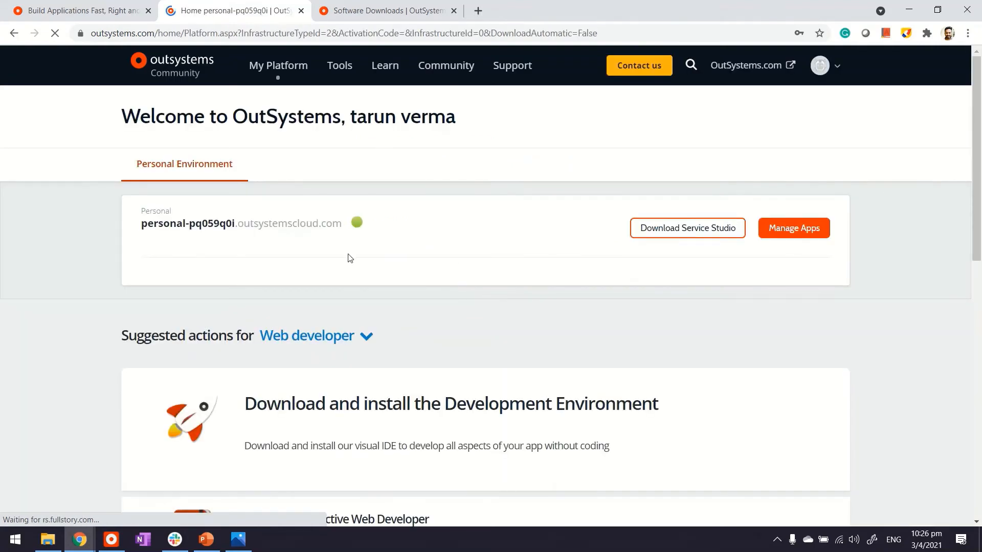
click(798, 33)
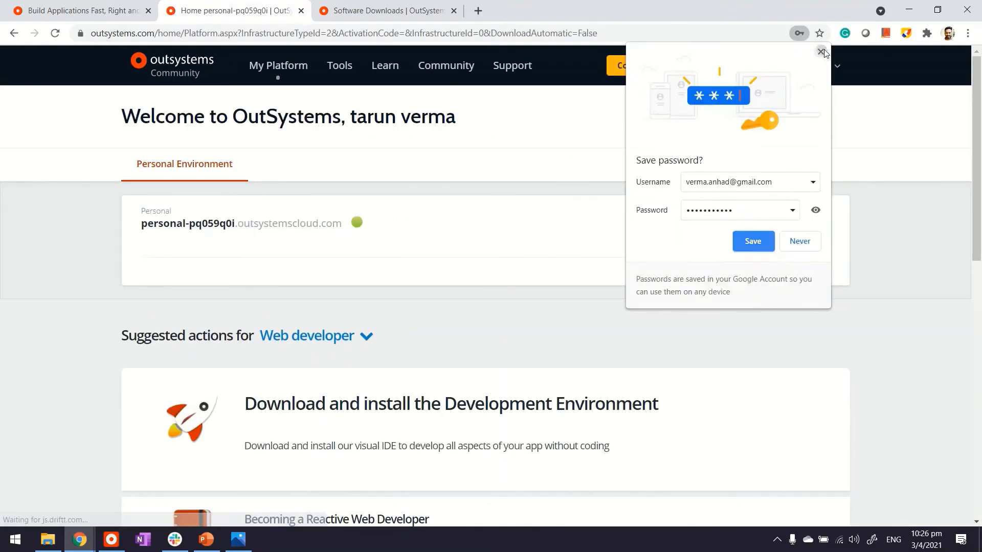
click(822, 51)
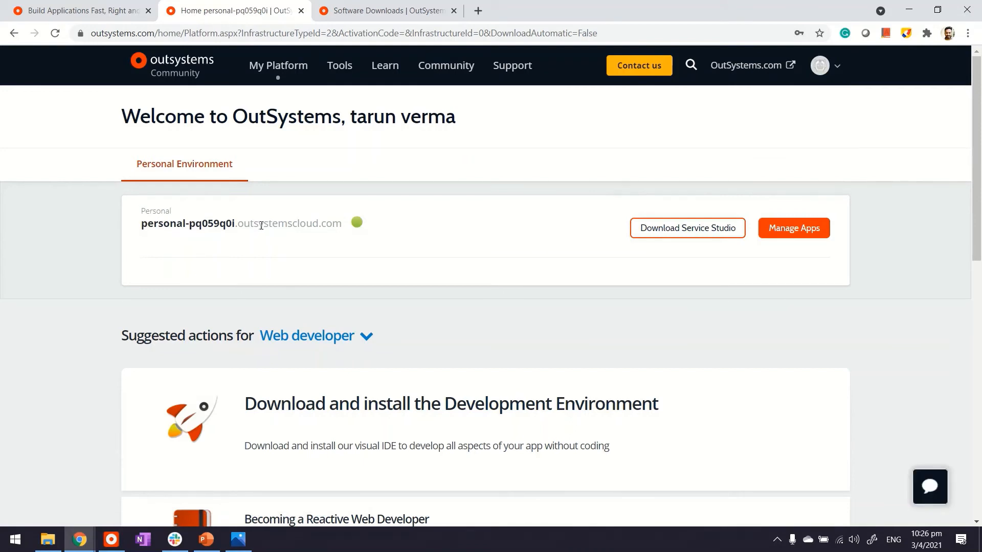
mouse_move(501, 237)
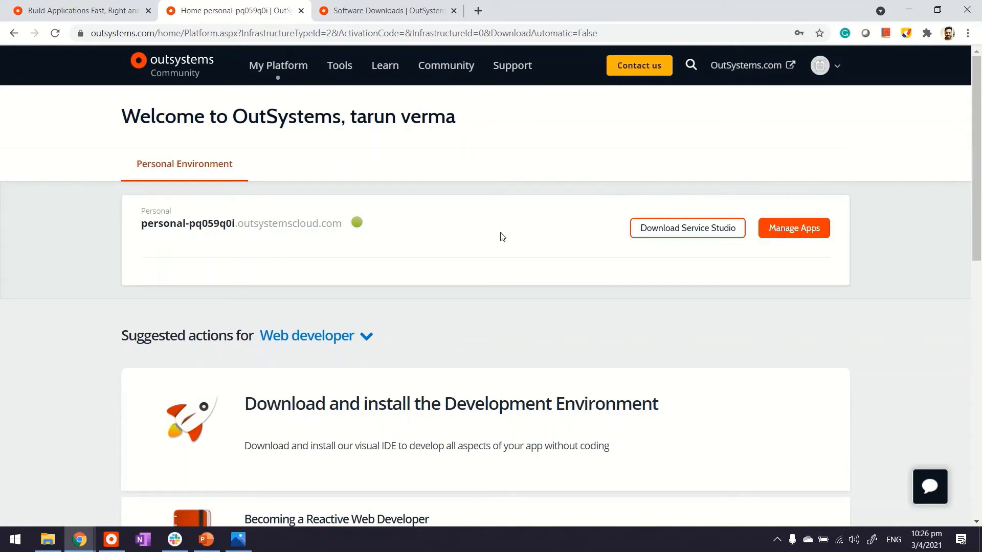
mouse_move(373, 371)
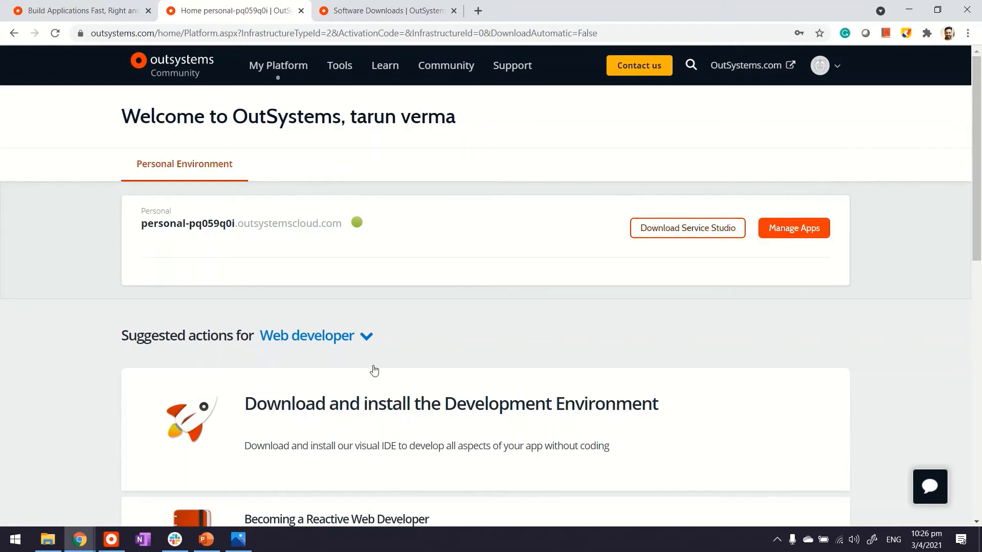
- Scroll the personal environment welcome page, then switch to Service Studio's Connect to Environment dialog
scroll(down, 3)
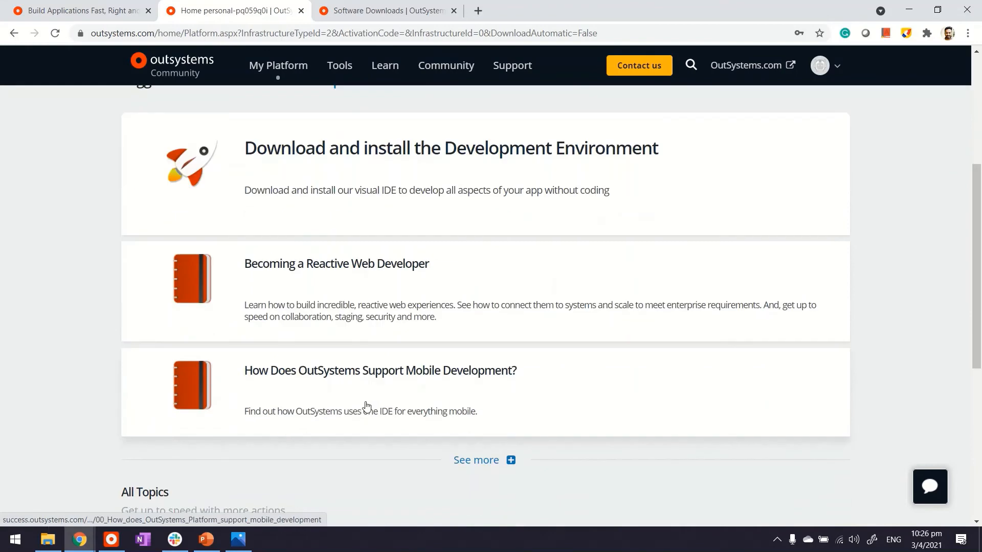
scroll(up, 3)
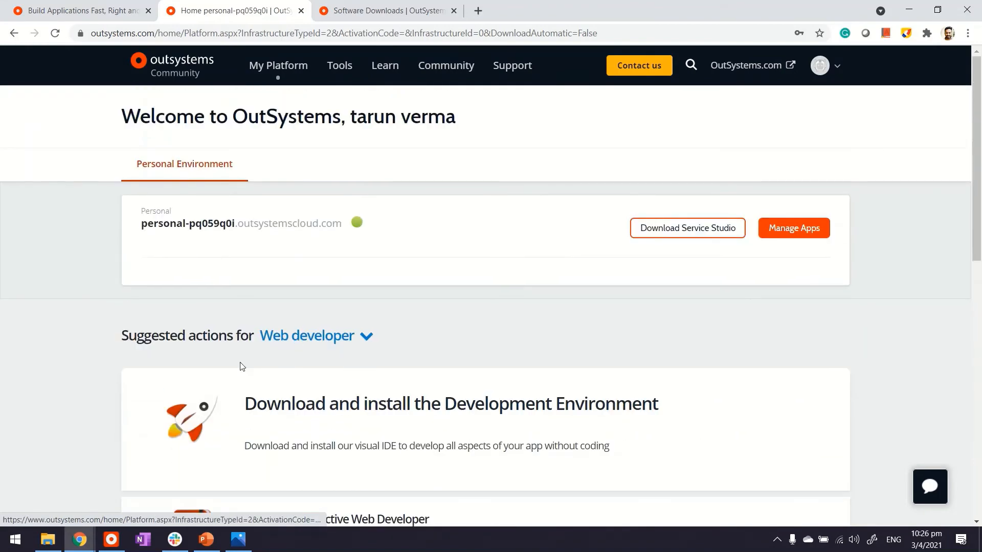
double_click(333, 223)
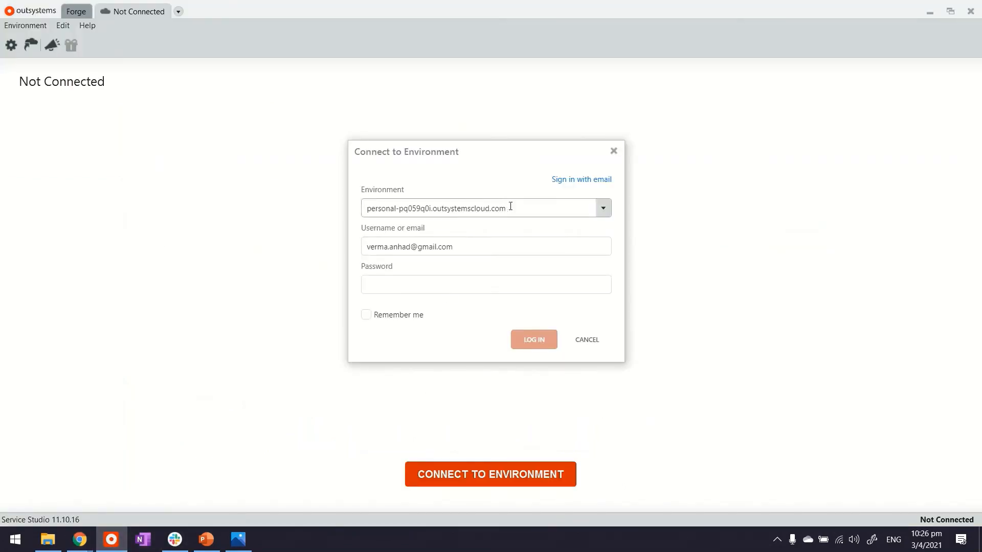
- Choose the personal cloud environment, enter the password, tick Remember me and log in
click(602, 208)
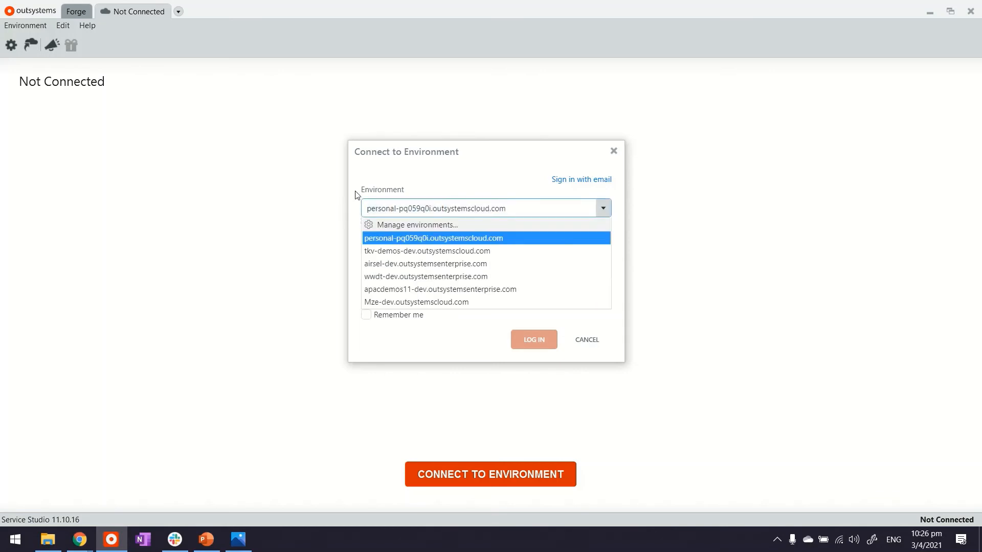
click(434, 237)
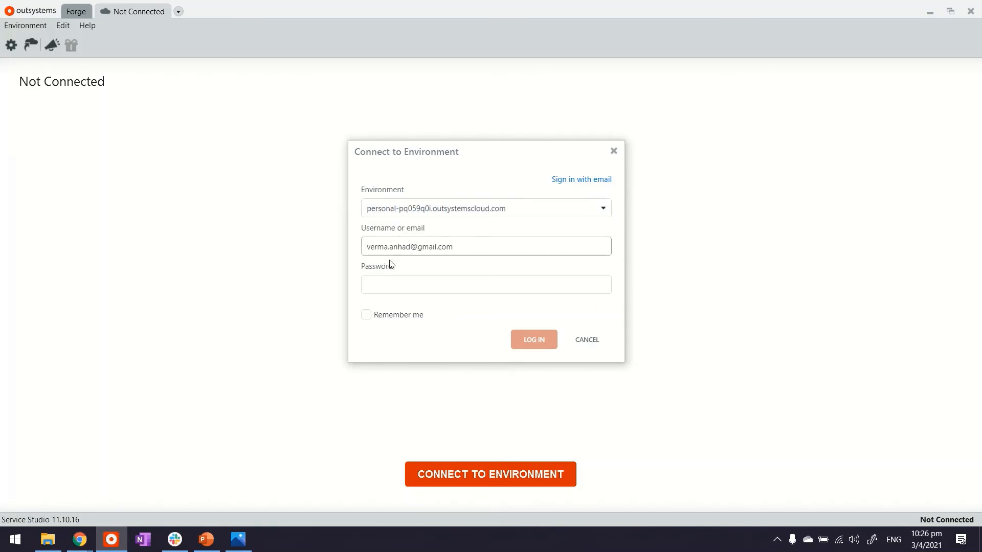
click(485, 284)
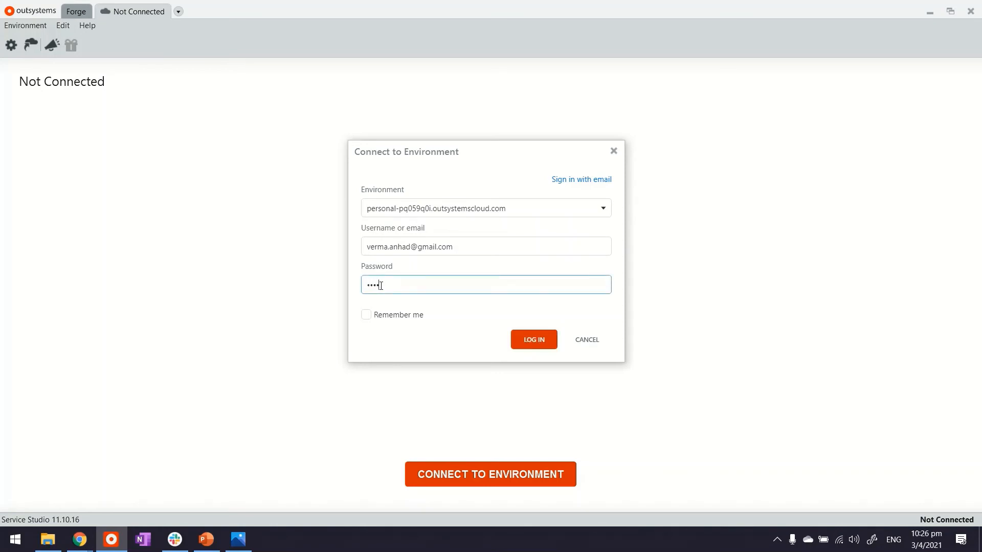
text(••)
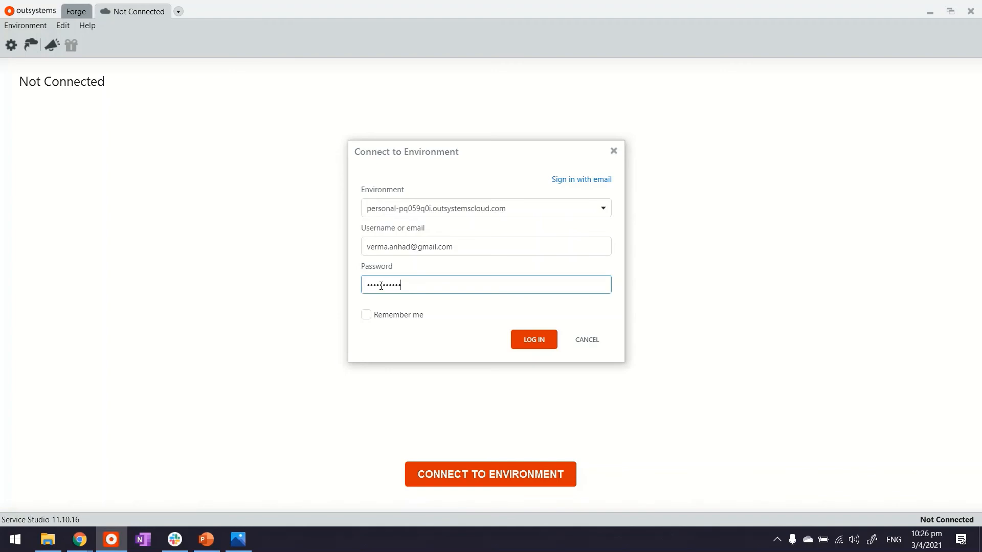
click(366, 315)
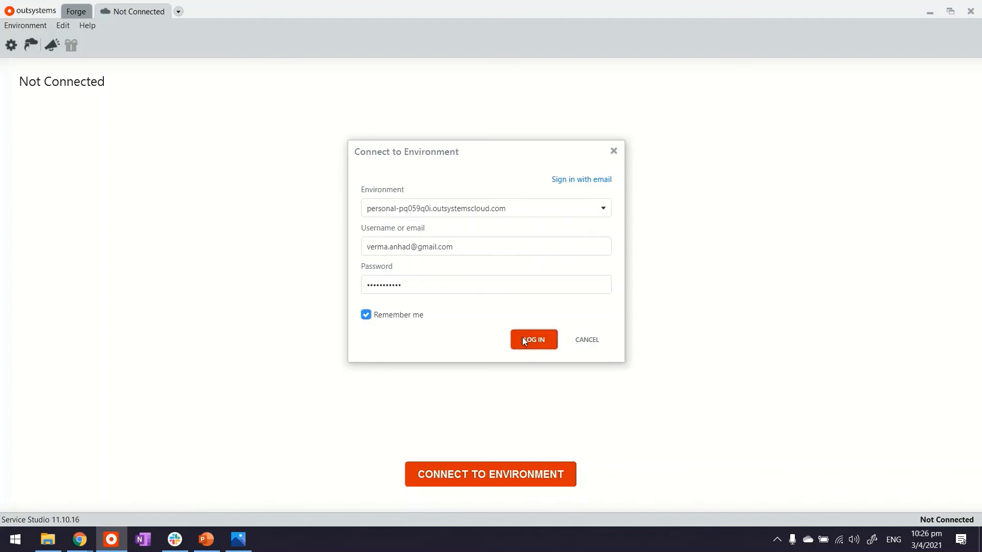
click(533, 339)
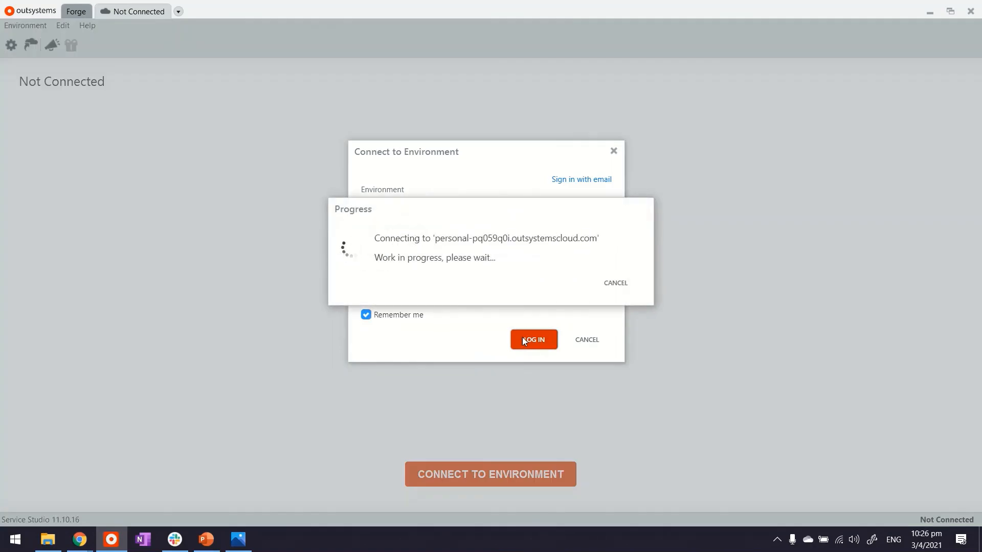
click(533, 340)
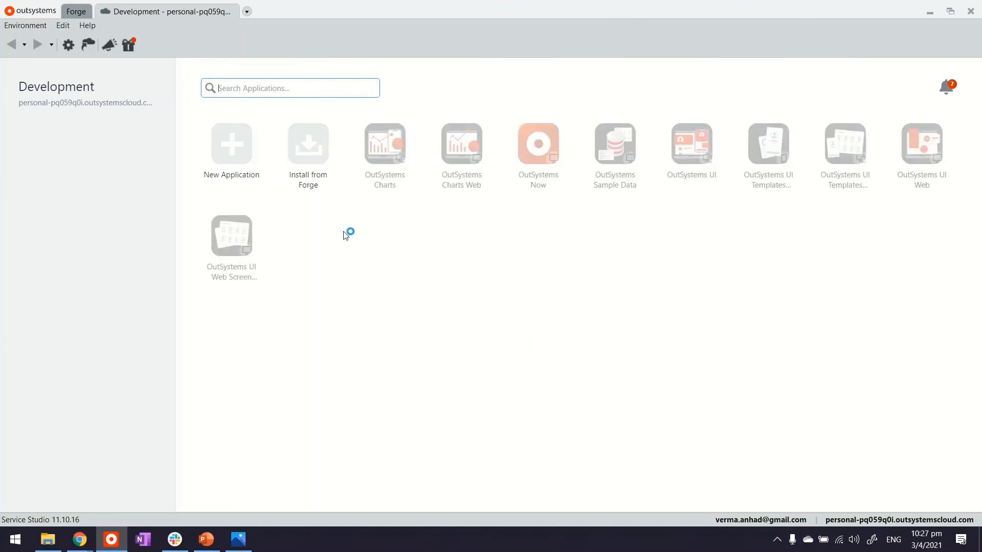
mouse_move(370, 292)
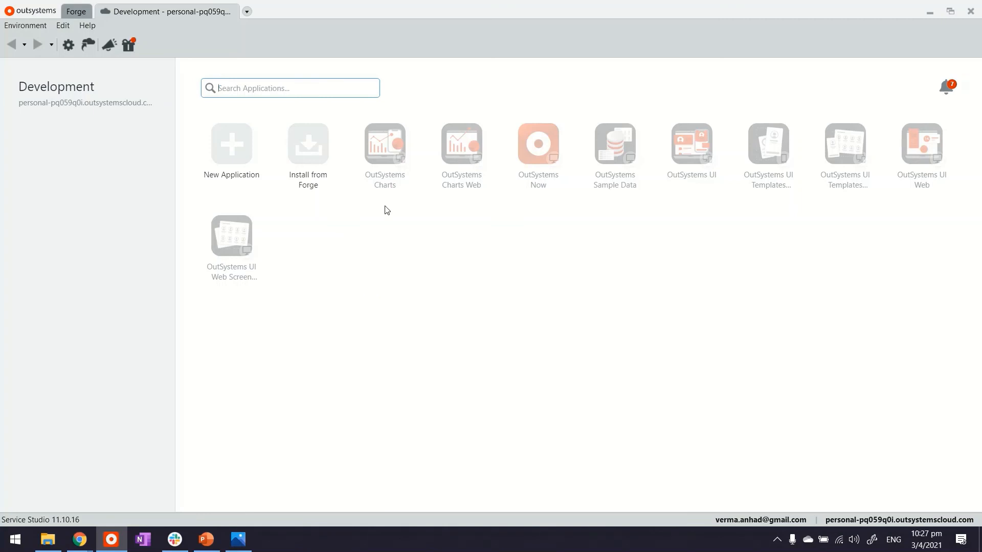
mouse_move(281, 280)
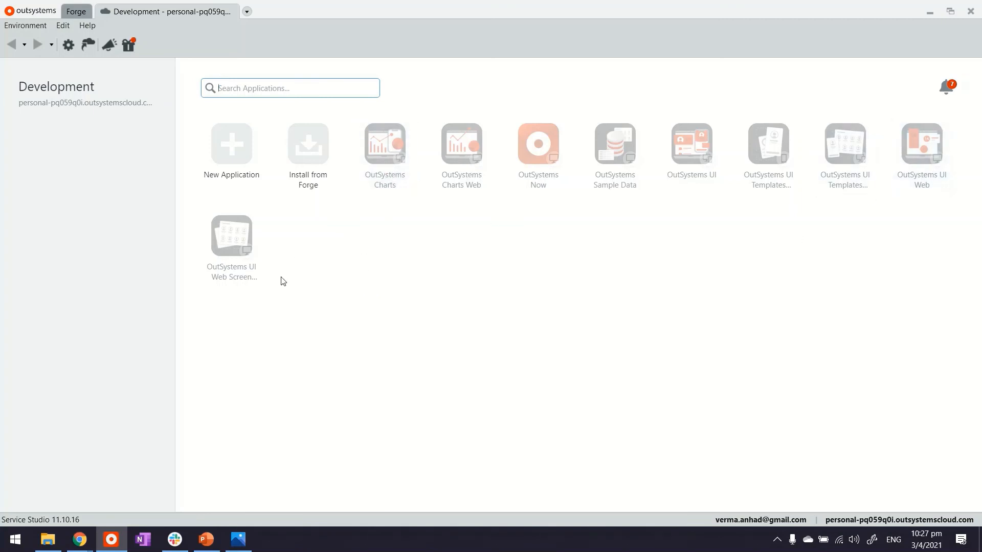
mouse_move(247, 192)
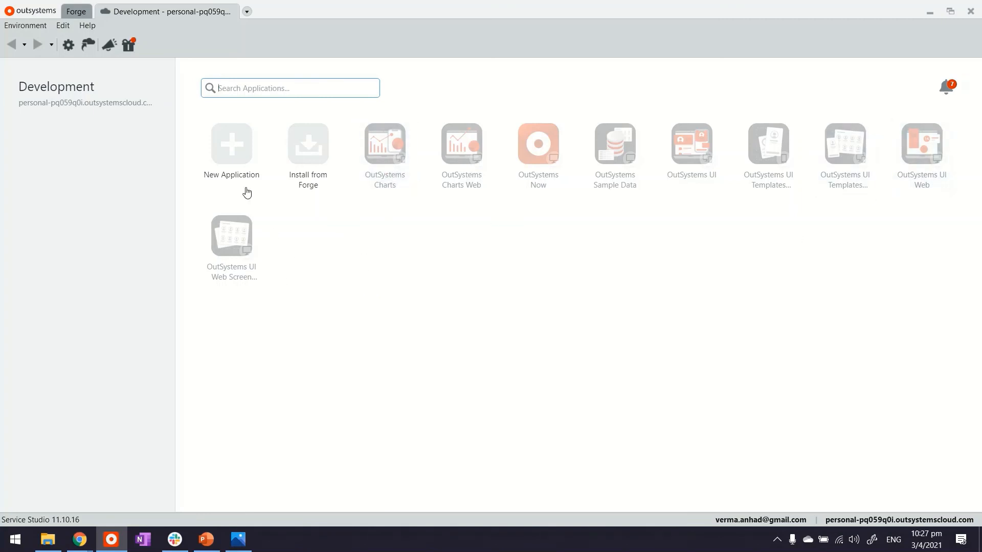
- Launch the New Application wizard from the Development page's New Application tile
click(232, 147)
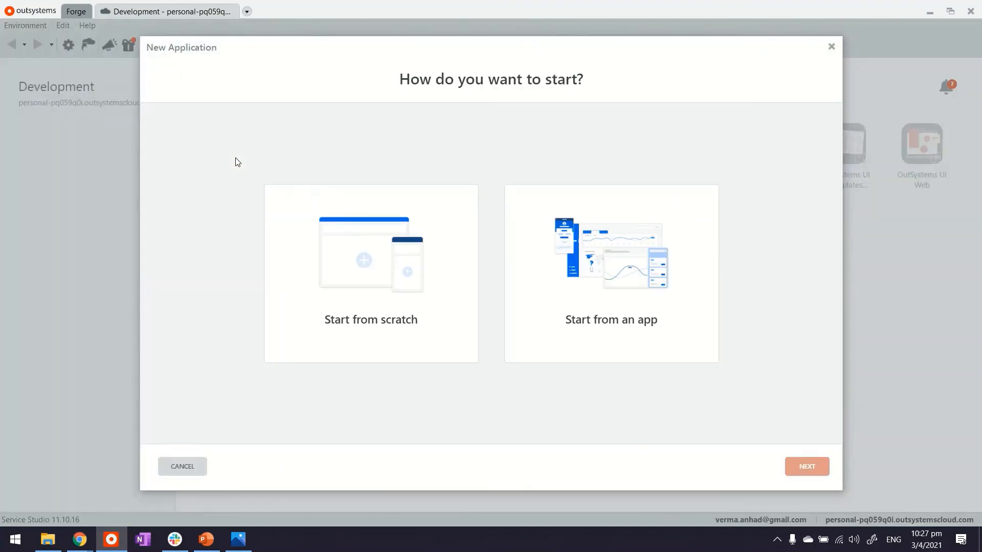
mouse_move(460, 168)
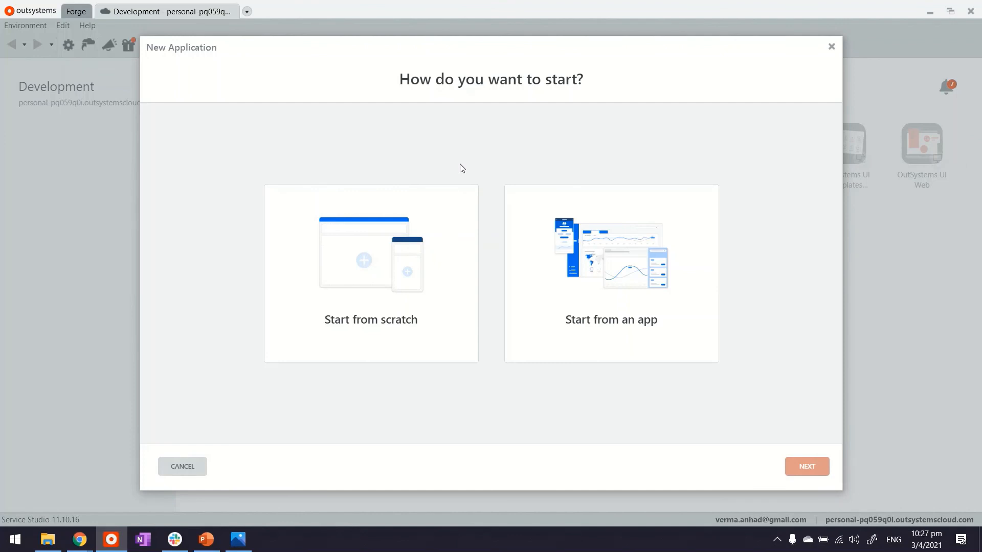